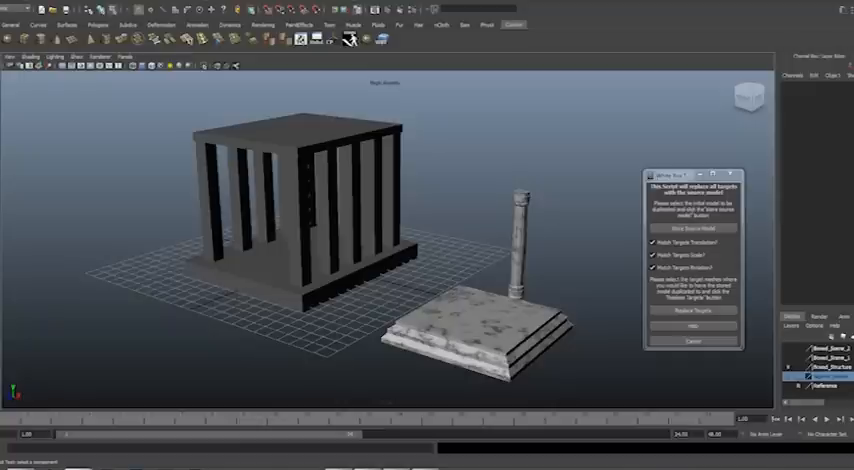
Step: Bring the differently sized box placeholders into the scene beside the pillar cage
{"action": "left_click", "coordinate": [516, 248]}
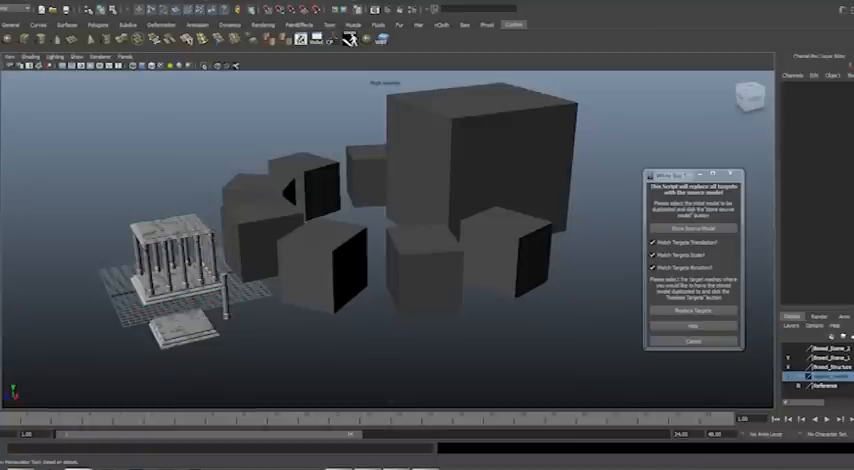
Step: Run Replace Objects to swap the boxes for pillar cages matching each box's transform
{"action": "left_click", "coordinate": [470, 140]}
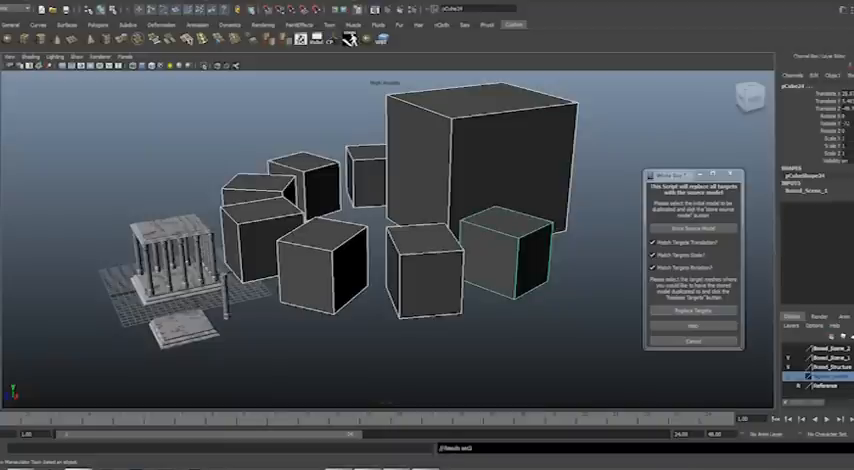
{"action": "left_click", "coordinate": [692, 312]}
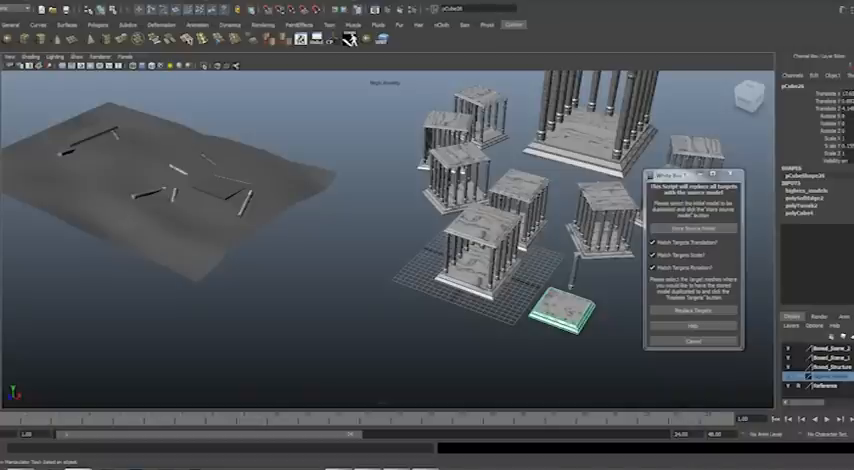
{"action": "left_click", "coordinate": [684, 228]}
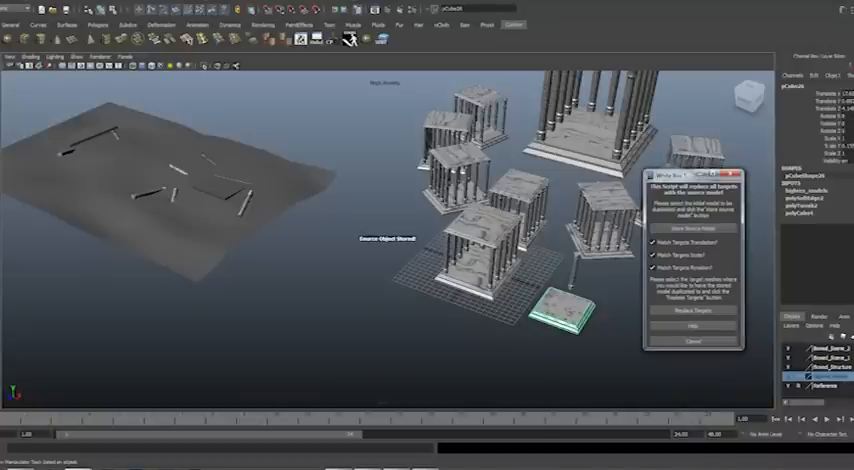